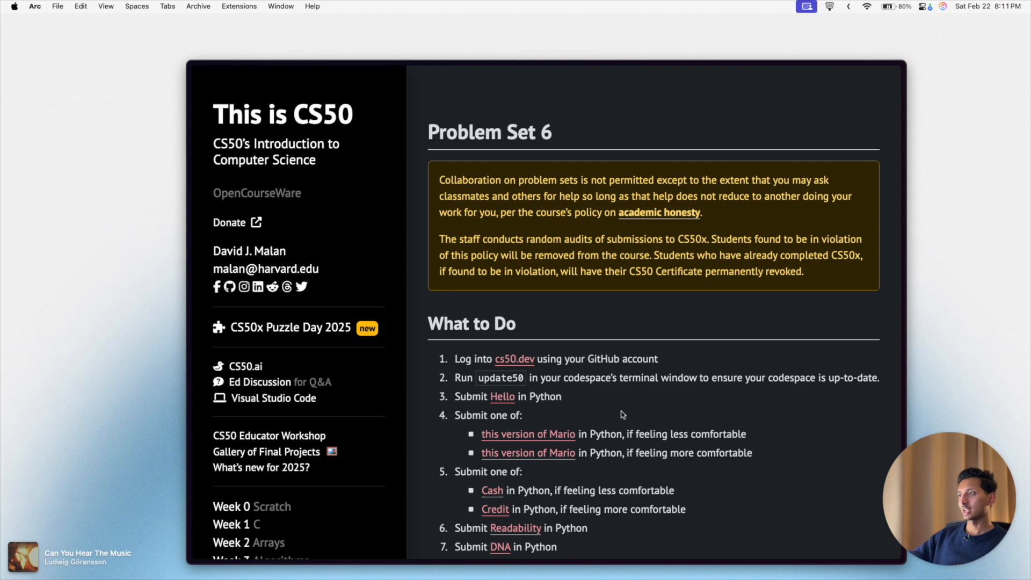
{"action": "mouse_move", "coordinate": [511, 398]}
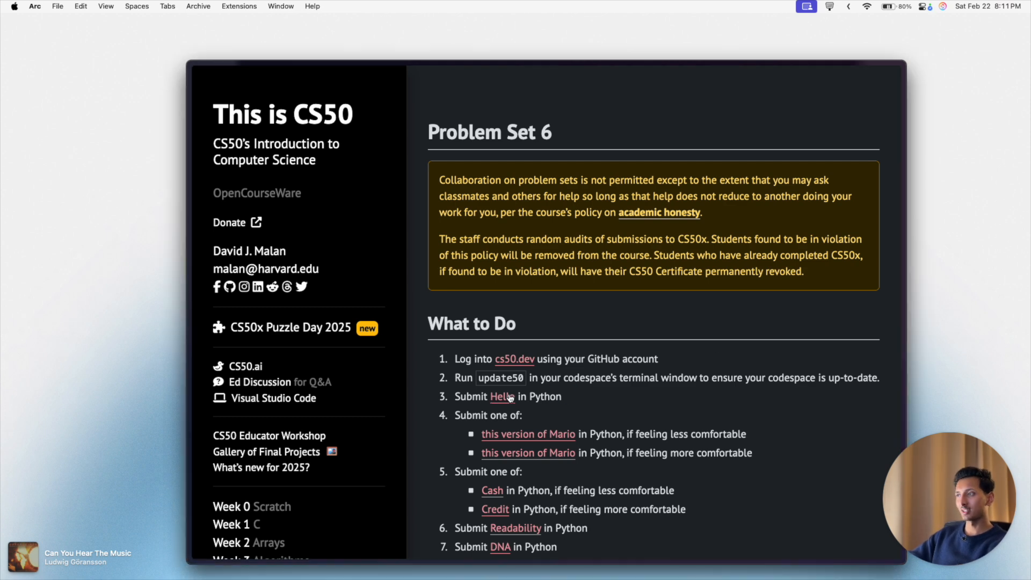
- Open the Hello problem description and play the demo of the finished program
{"action": "left_click", "coordinate": [499, 396]}
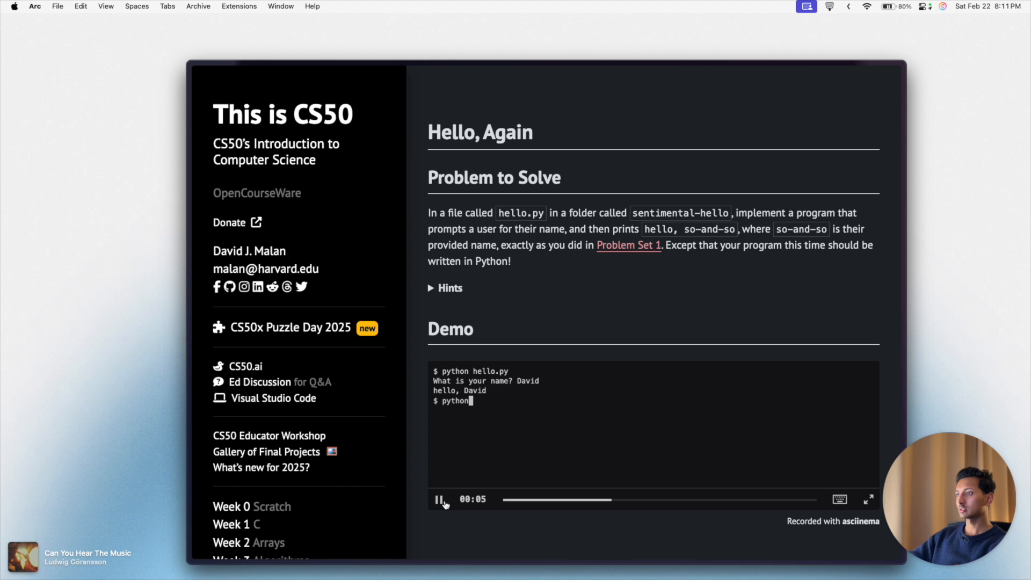
{"action": "left_click", "coordinate": [438, 500]}
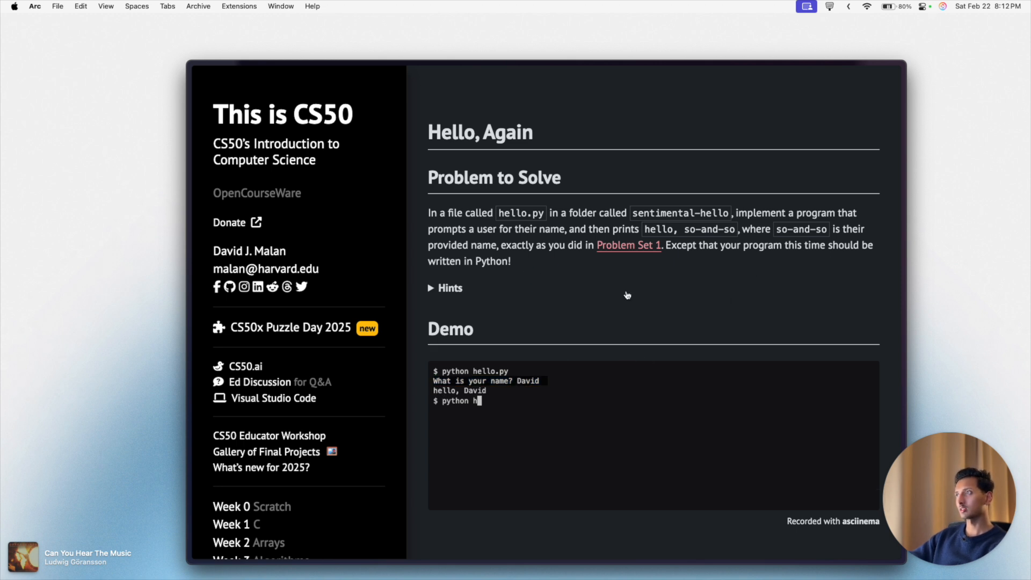
{"action": "mouse_move", "coordinate": [267, 402]}
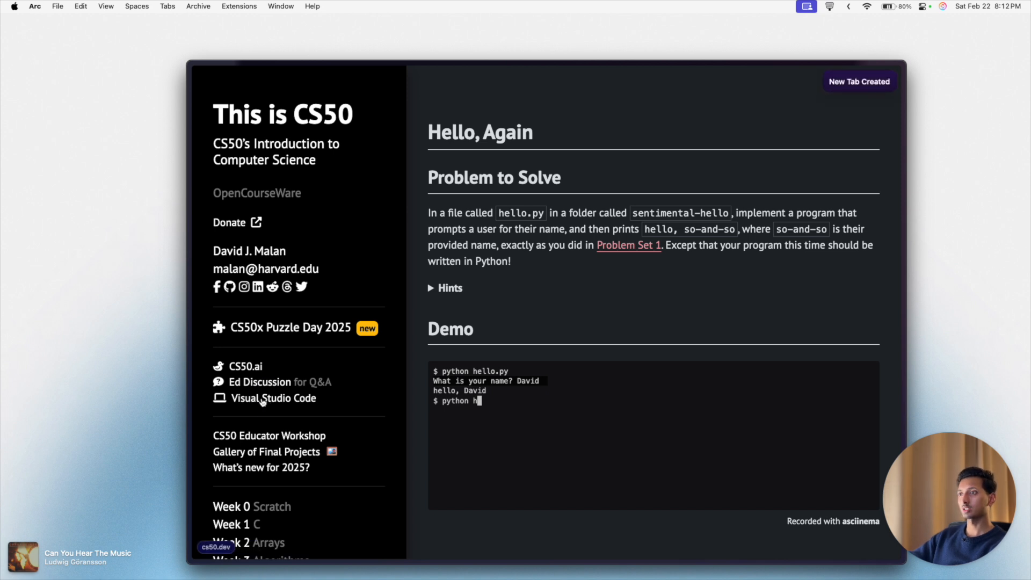
- Open the CS50 codespace and create a week6 folder with mkdir week6
{"action": "left_click", "coordinate": [273, 397]}
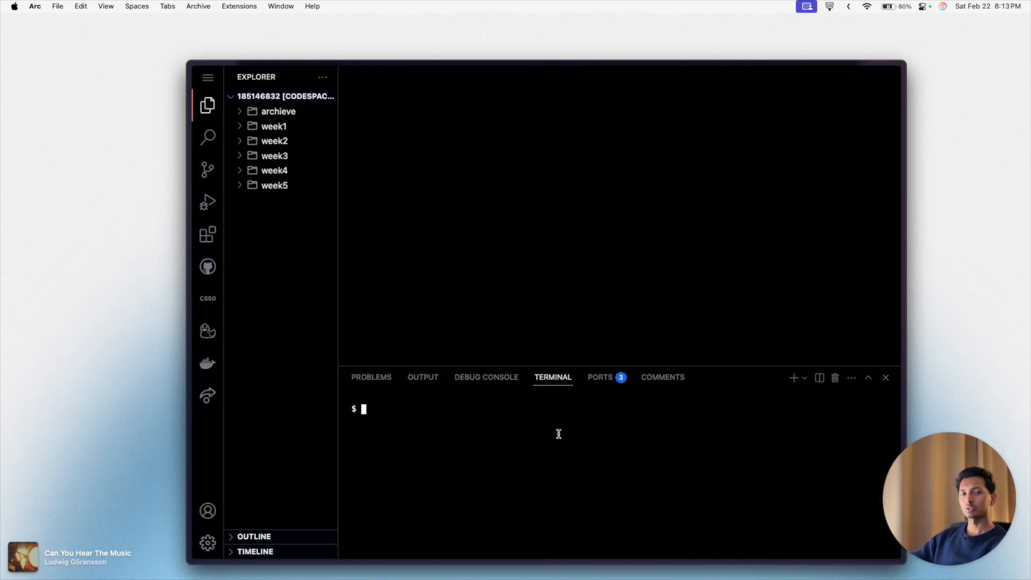
{"action": "mouse_move", "coordinate": [548, 426]}
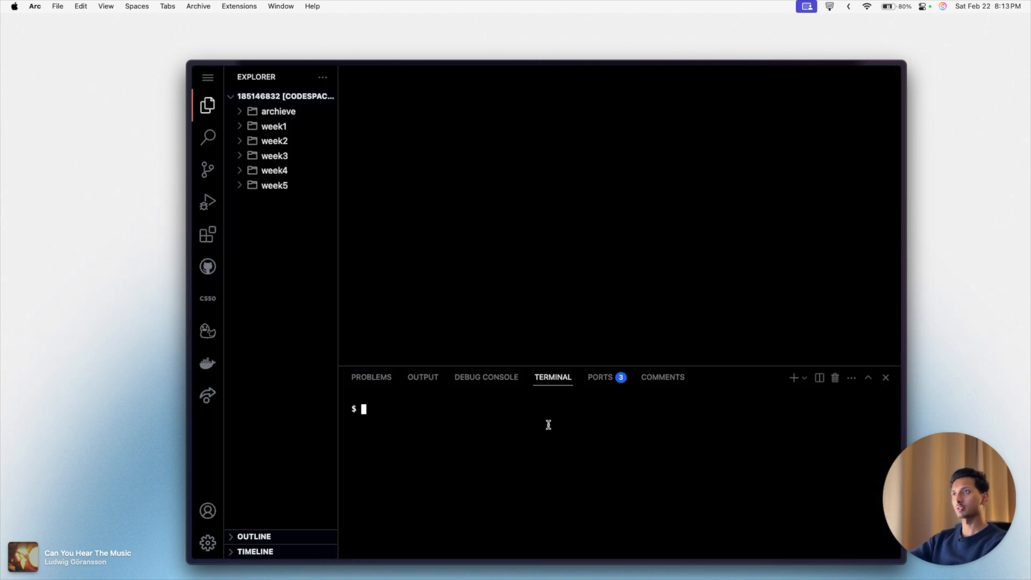
{"action": "mouse_move", "coordinate": [265, 204]}
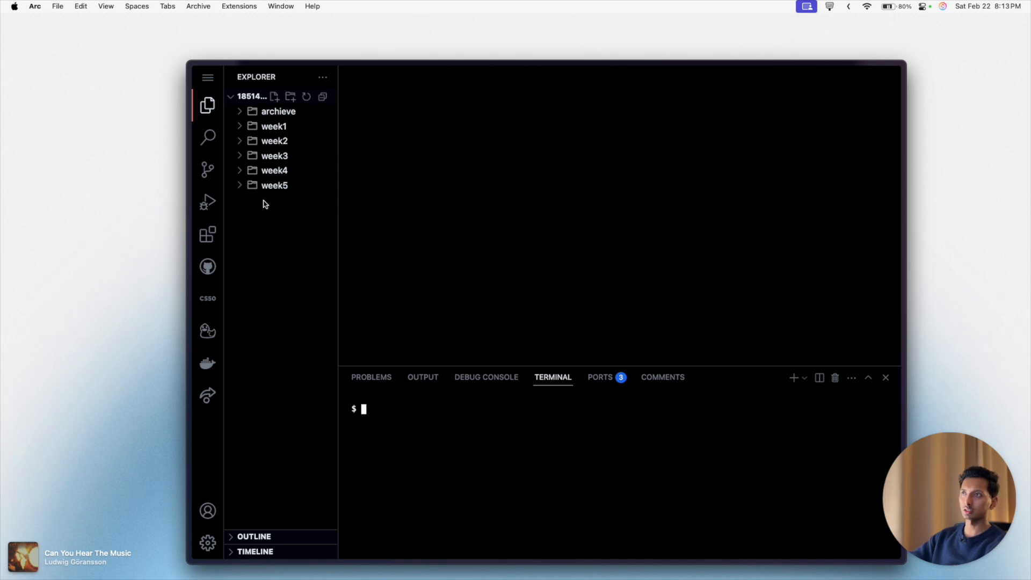
{"action": "mouse_move", "coordinate": [281, 204]}
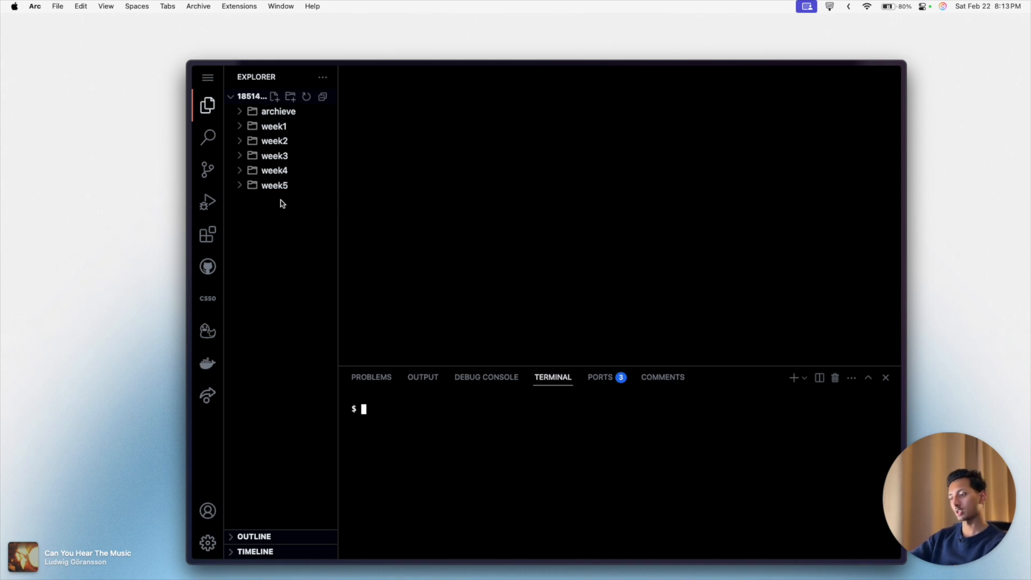
{"action": "type", "text": "mkdir week6"}
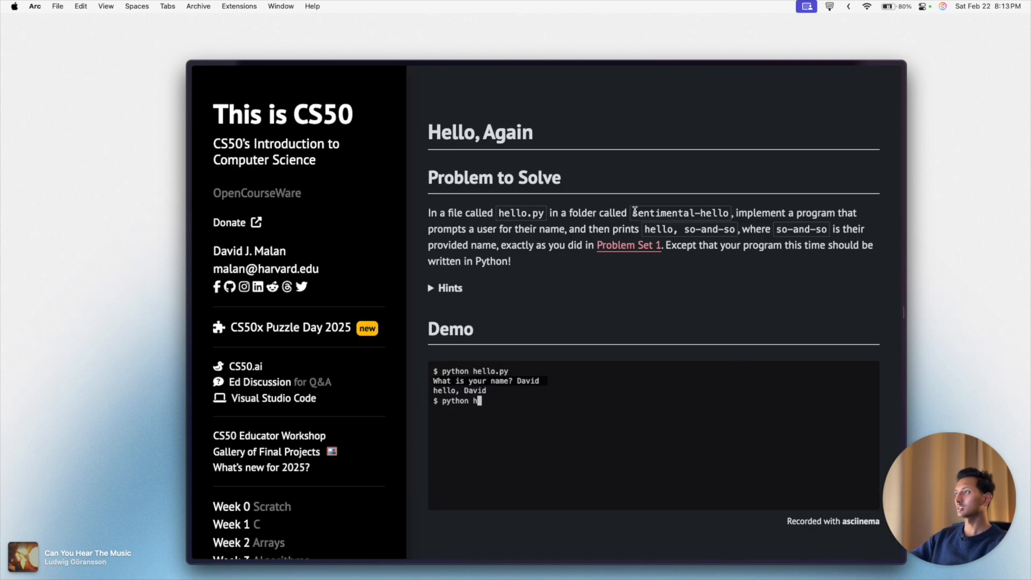
- Create the sentimental-hello folder and open a new hello.py with the code command
{"action": "double_click", "coordinate": [680, 213]}
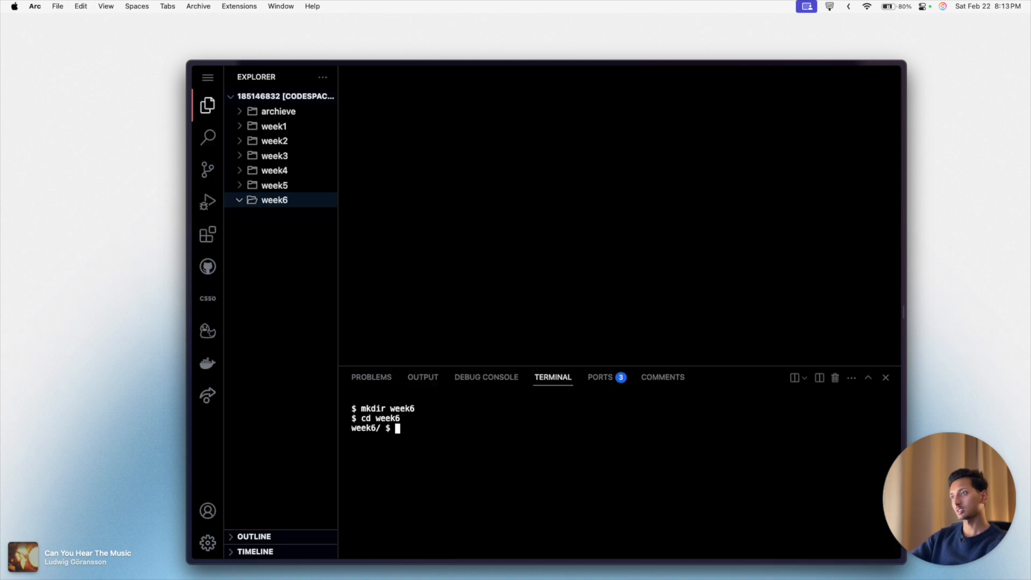
{"action": "type", "text": "mkdir sentimental-hello"}
{"action": "type", "text": "cd sentimental-hello/"}
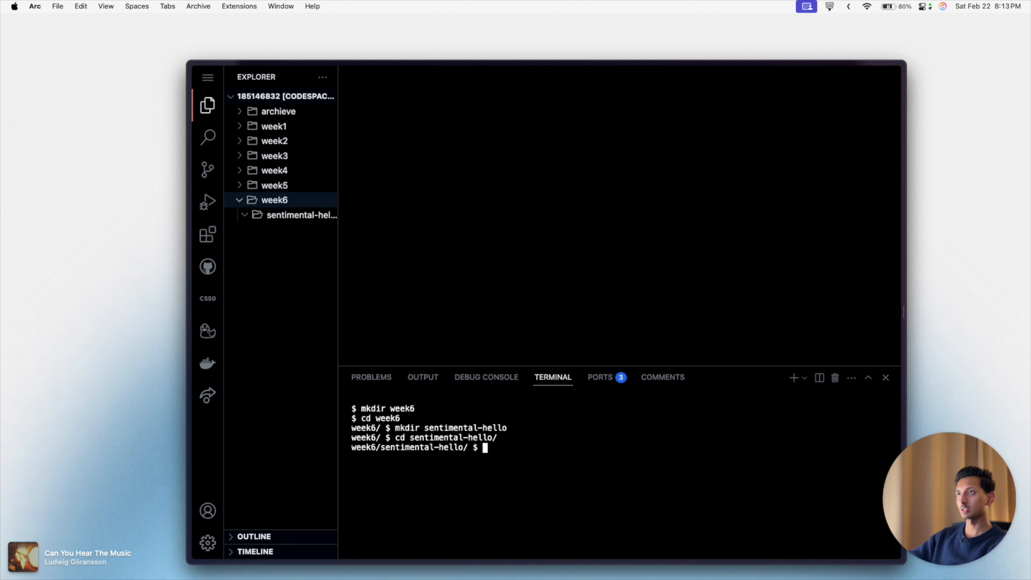
{"action": "mouse_move", "coordinate": [562, 439]}
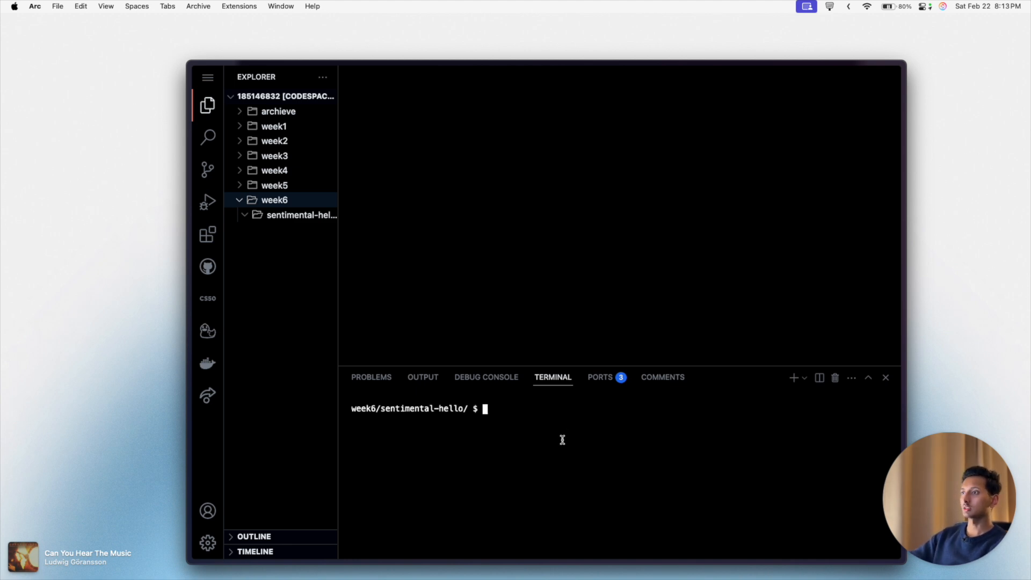
{"action": "type", "text": "code"}
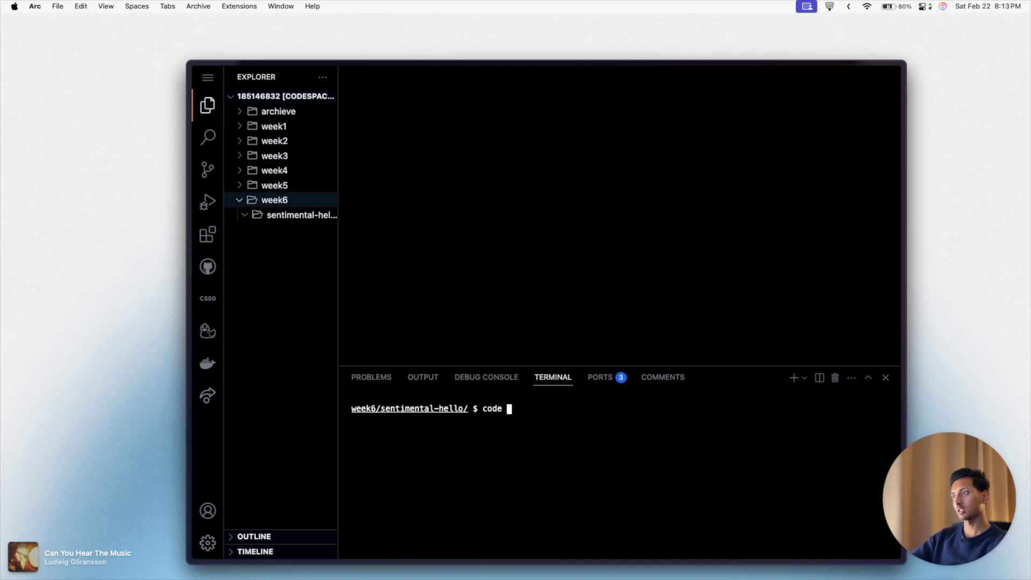
{"action": "type", "text": "hello.py"}
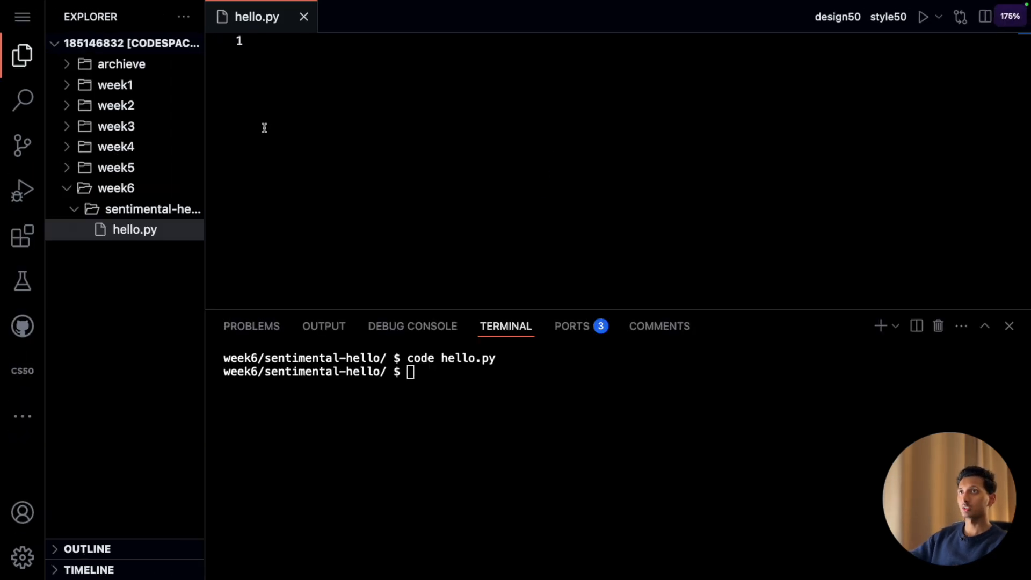
- Write name = input("What is your name? ") as the first line of hello.py
{"action": "left_click", "coordinate": [22, 51]}
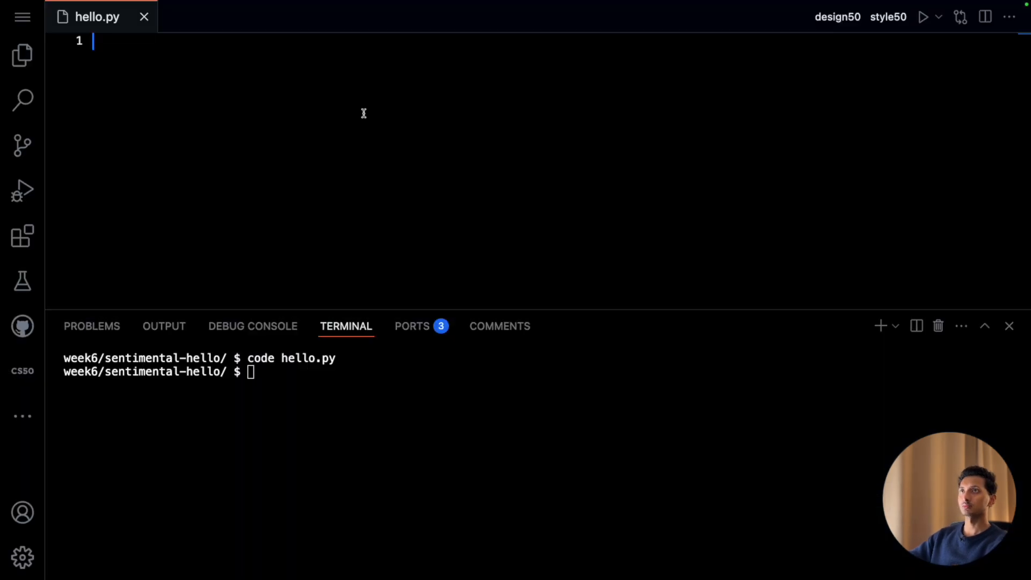
{"action": "type", "text": "name = i"}
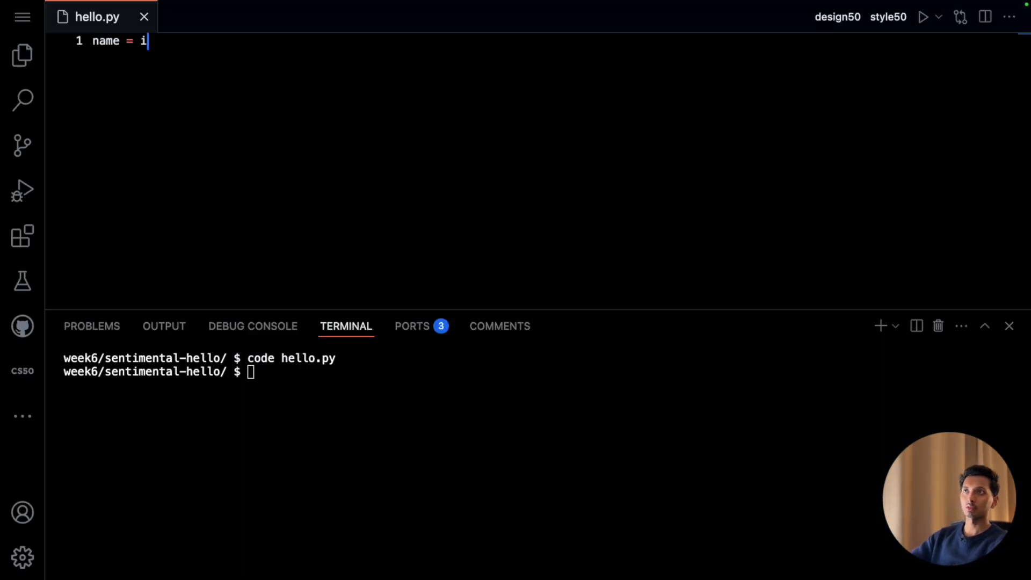
{"action": "type", "text": "nput(\"What is your name?"}
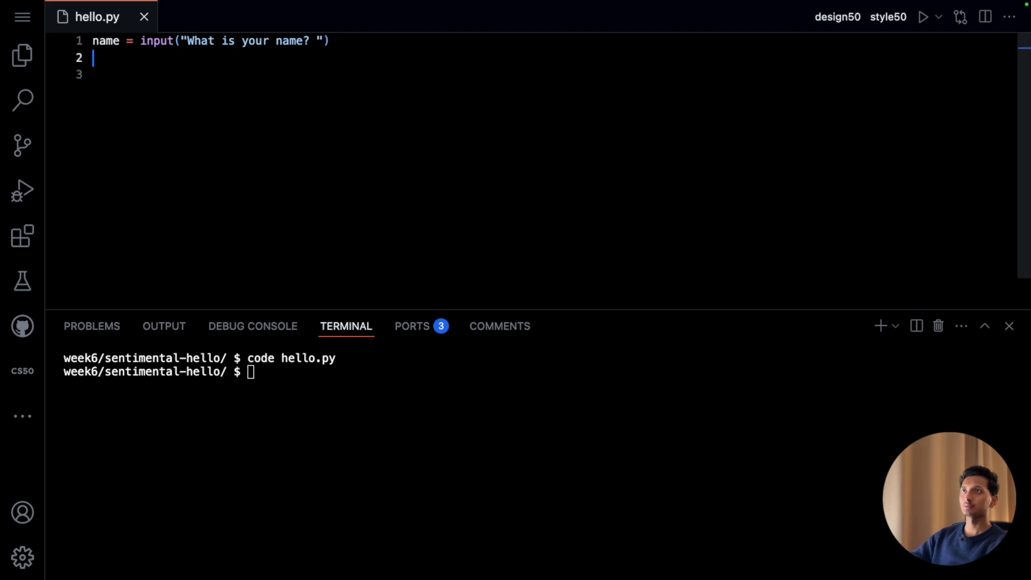
{"action": "key", "text": "Enter"}
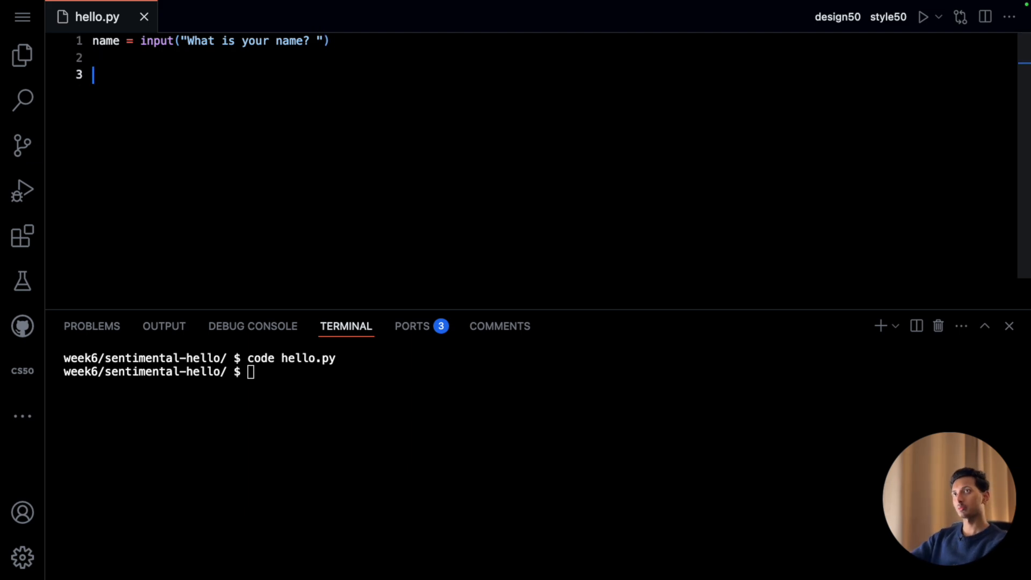
- Add print(f"hello, {name}") below the input line
{"action": "type", "text": "print("}
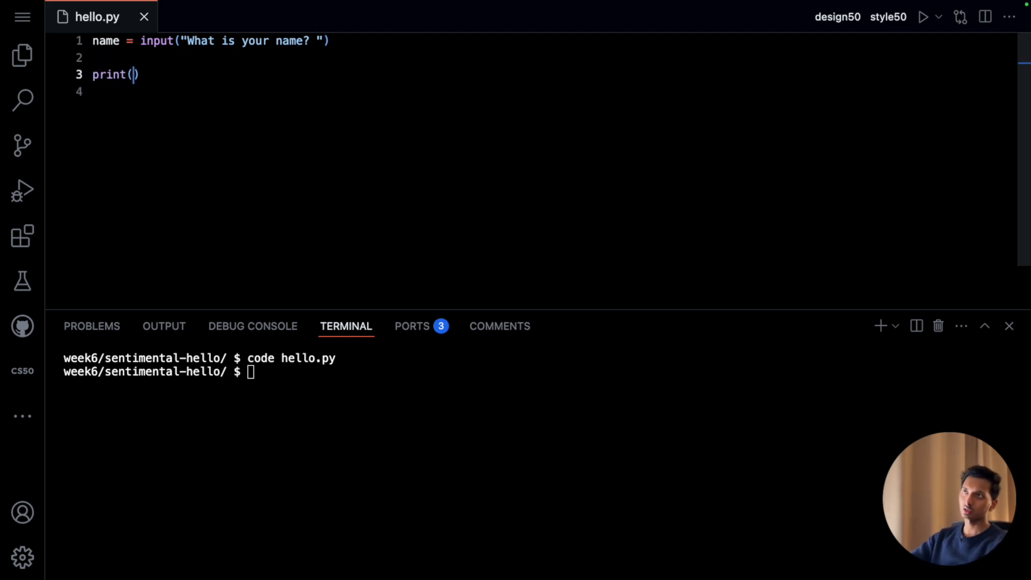
{"action": "type", "text": "f\""}
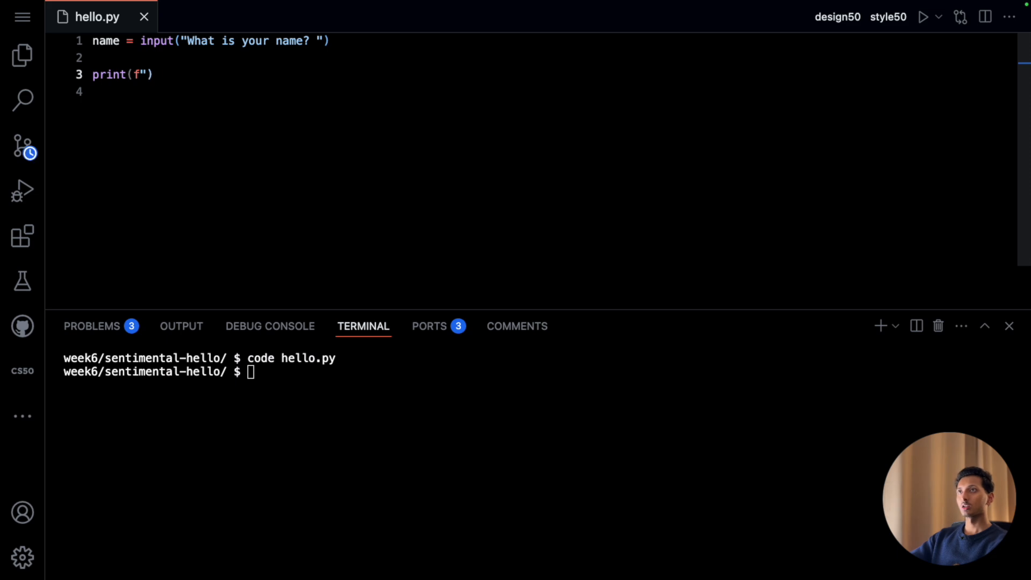
{"action": "type", "text": "hello,"}
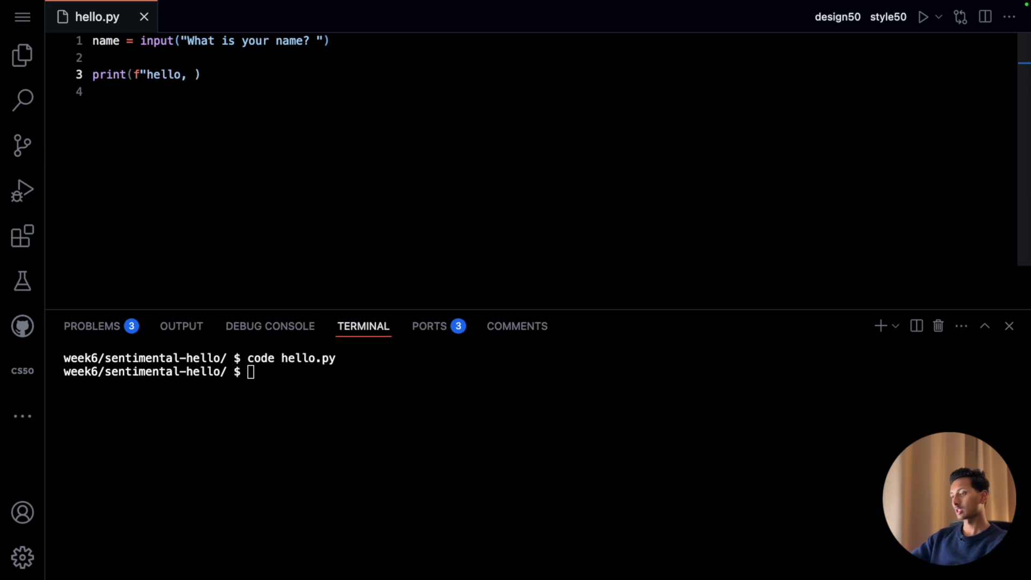
{"action": "type", "text": "{name}"}
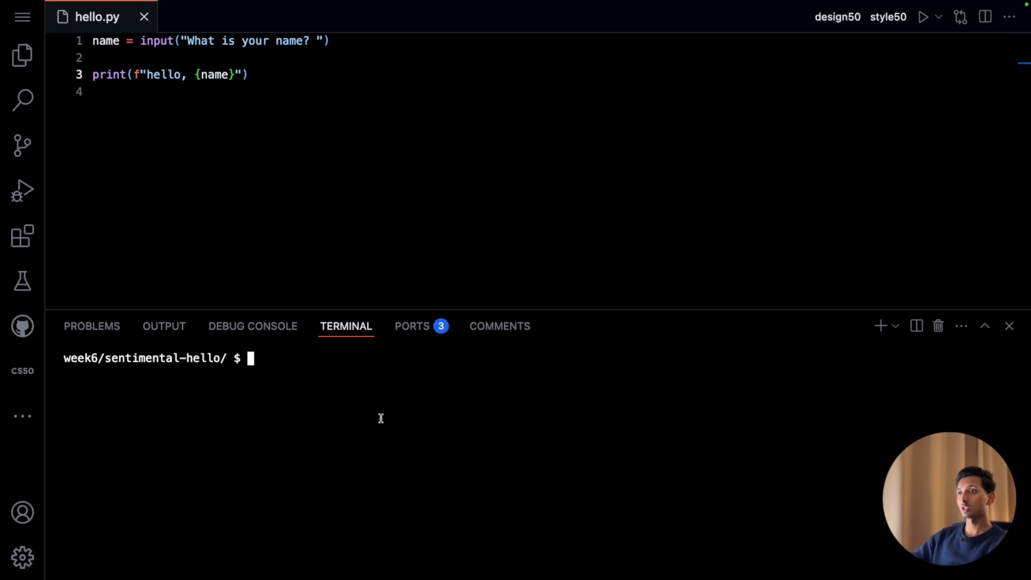
- Run python hello.py and answer the name prompt with Suraj
{"action": "type", "text": "python"}
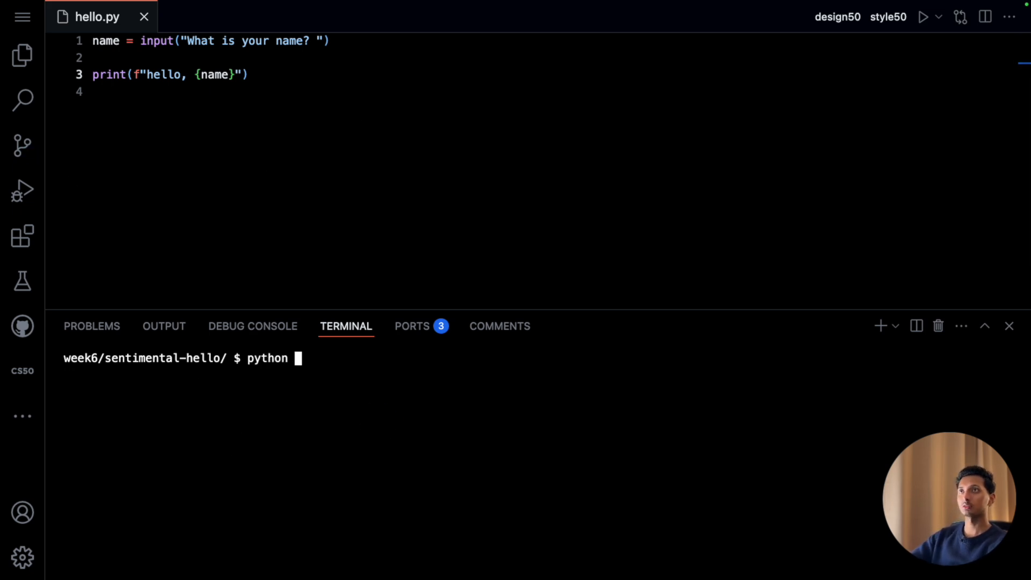
{"action": "type", "text": "hello.py"}
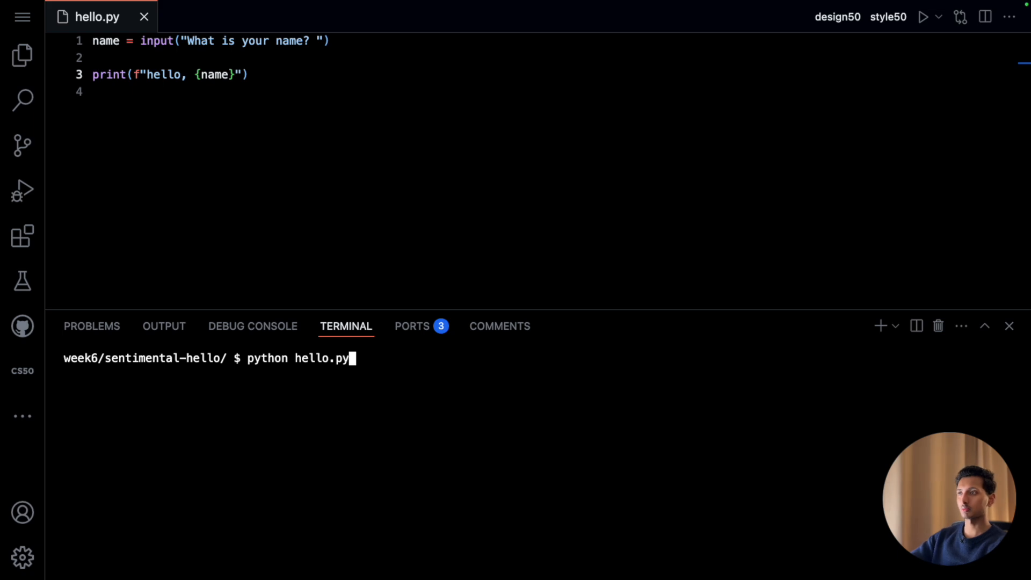
{"action": "key", "text": "Enter"}
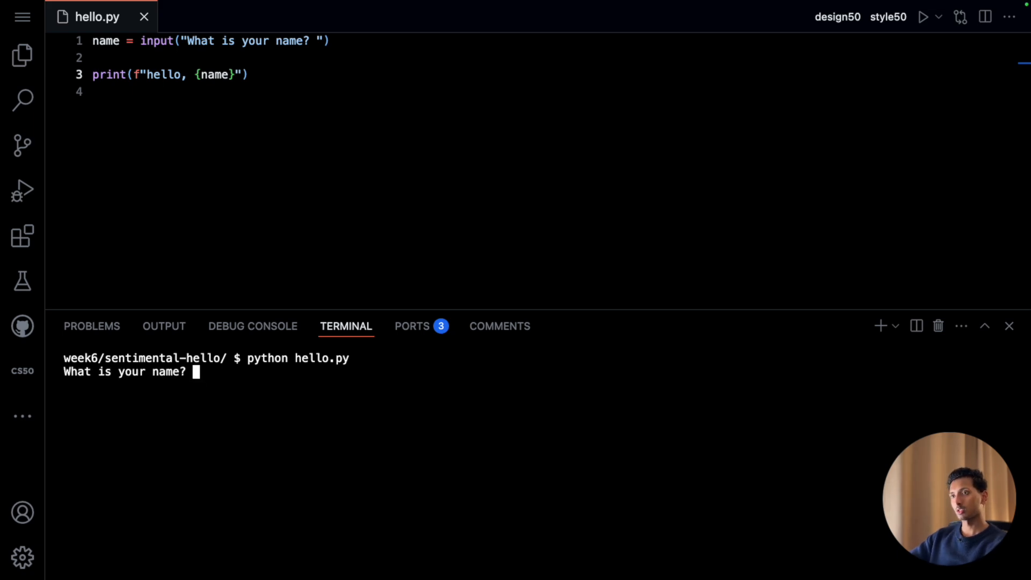
{"action": "type", "text": "Suraj"}
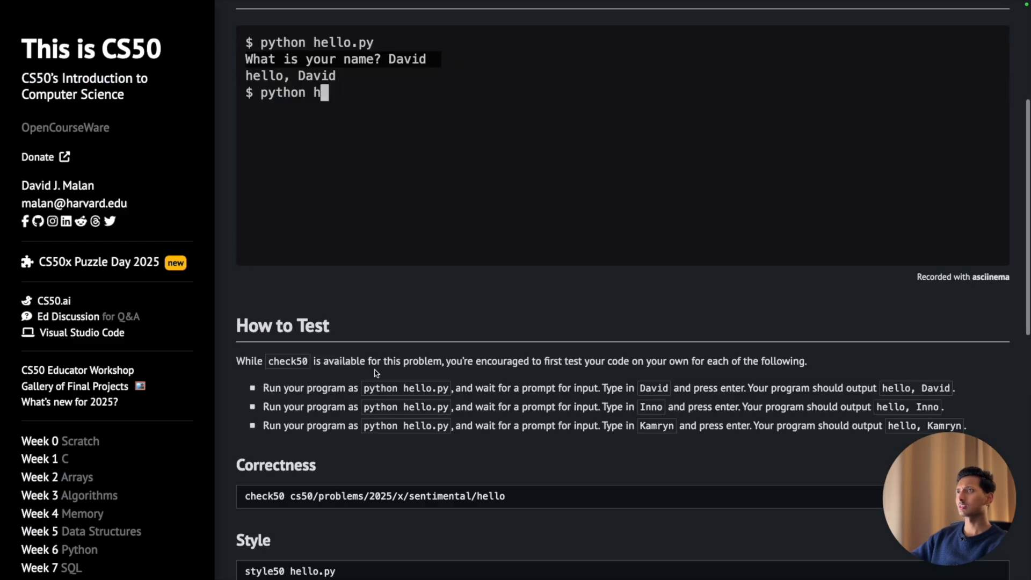
- Run check50 cs50/problems/2025/x/sentimental/hello with all three checks passing
{"action": "scroll", "scroll_direction": "down", "scroll_amount": 3}
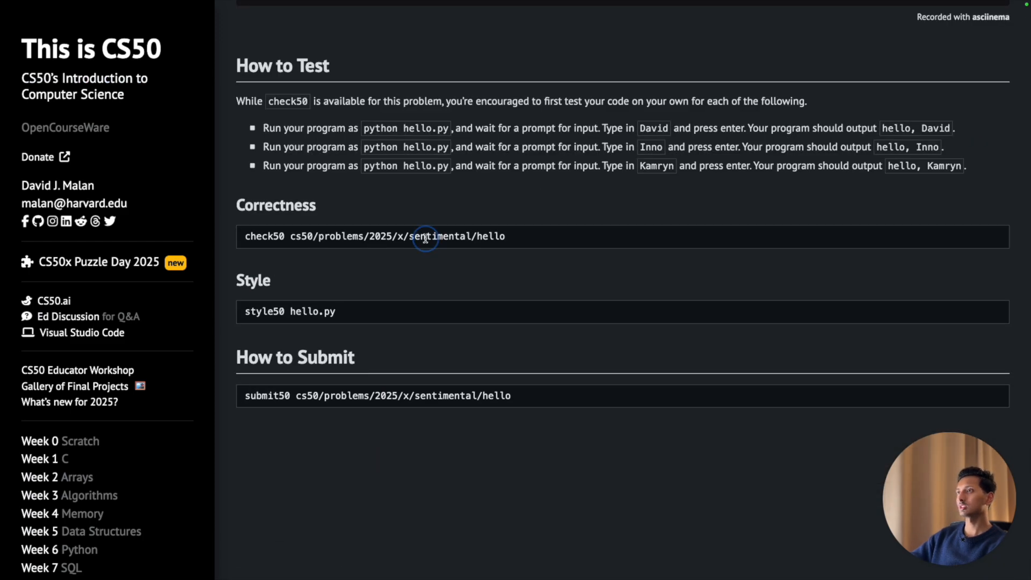
{"action": "triple_click", "coordinate": [425, 236]}
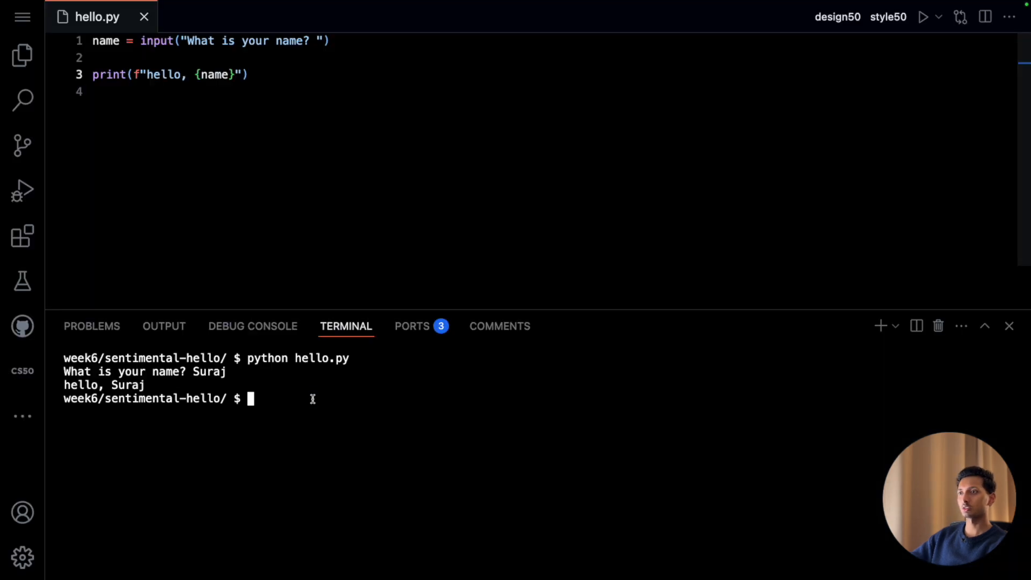
{"action": "type", "text": "check50 cs50/problems/2025/x/sentimental/hello"}
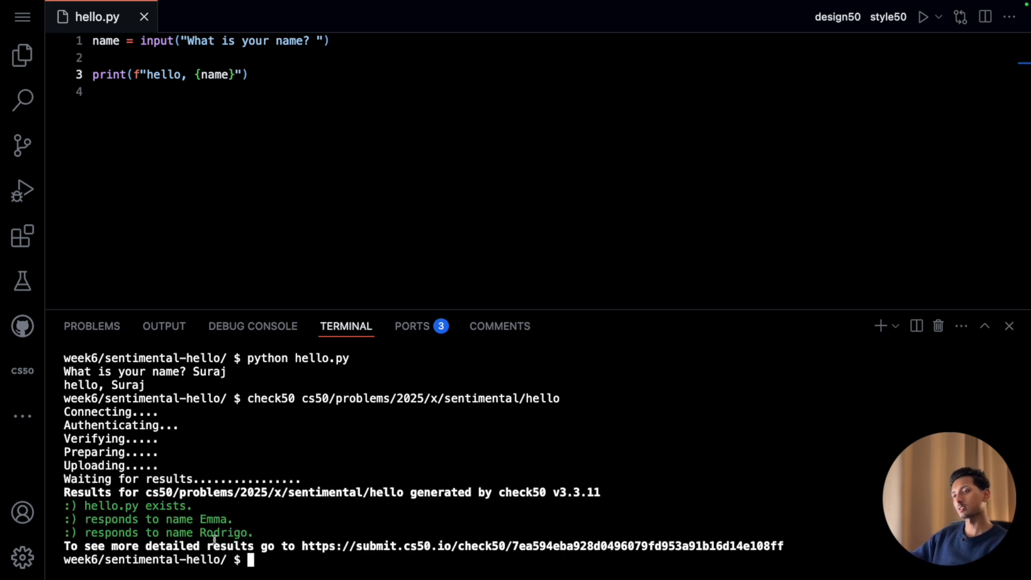
{"action": "left_click_drag", "start_coordinate": [63, 505], "coordinate": [251, 533]}
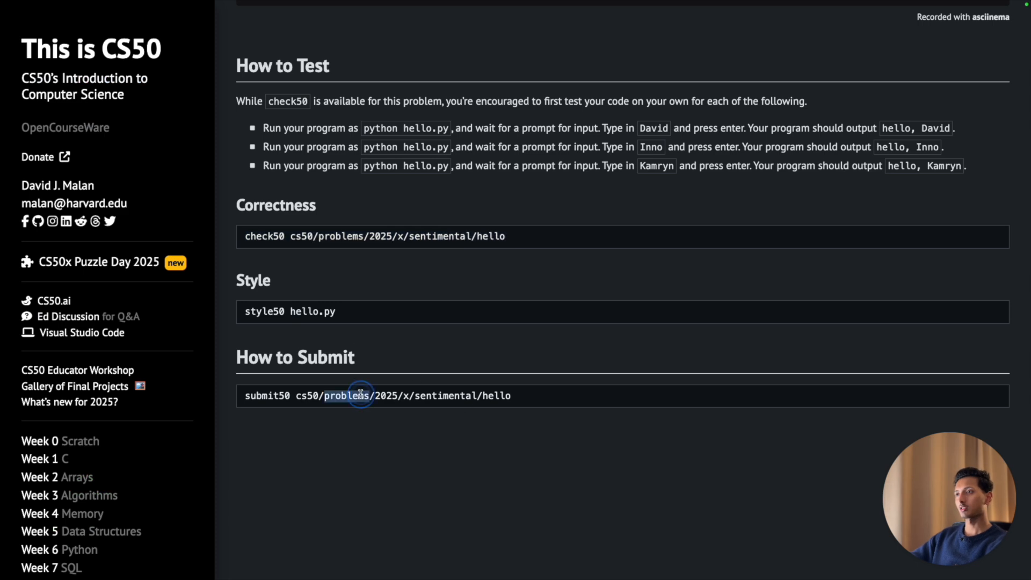
- Run submit50 cs50/problems/2025/x/sentimental/hello and confirm with yes
{"action": "triple_click", "coordinate": [353, 395]}
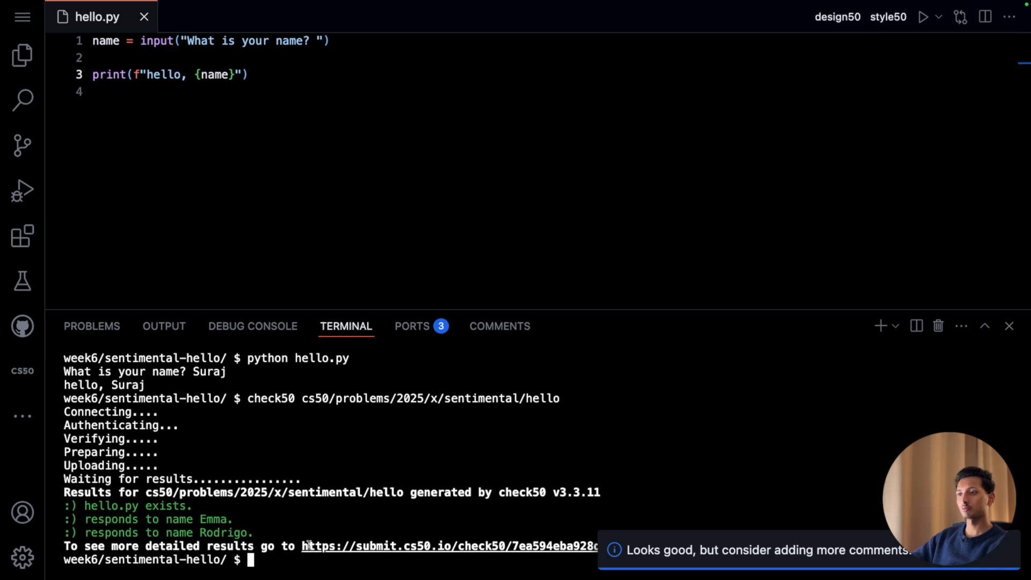
{"action": "type", "text": "submit50 cs50/problems/2025/x/sentimental/hello"}
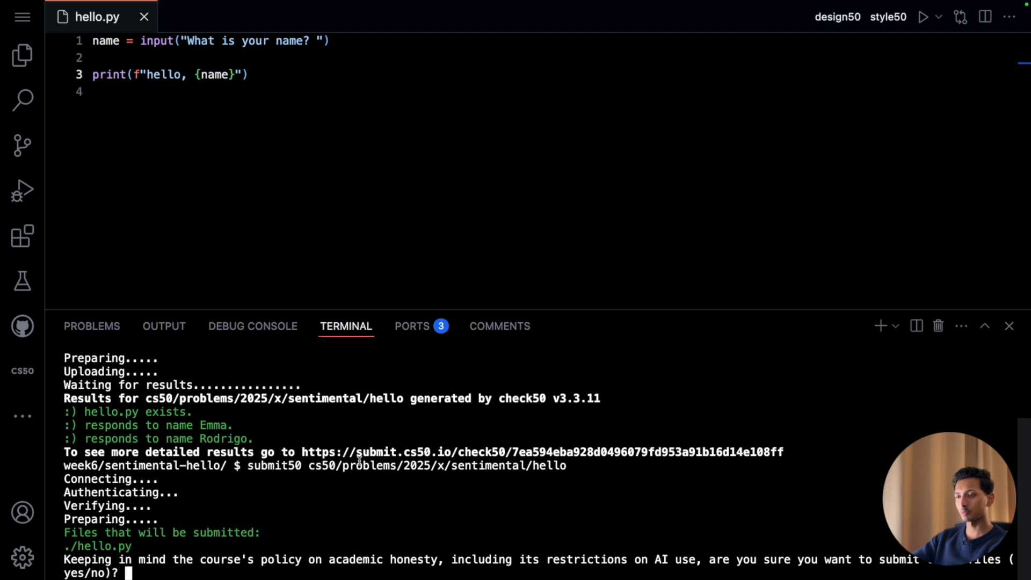
{"action": "type", "text": "yes"}
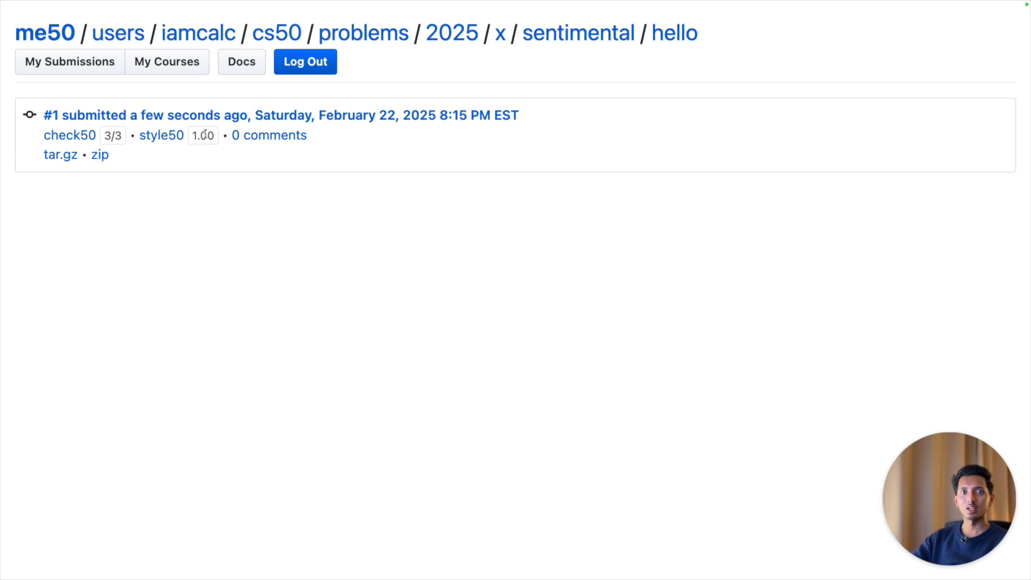
{"action": "mouse_move", "coordinate": [423, 172]}
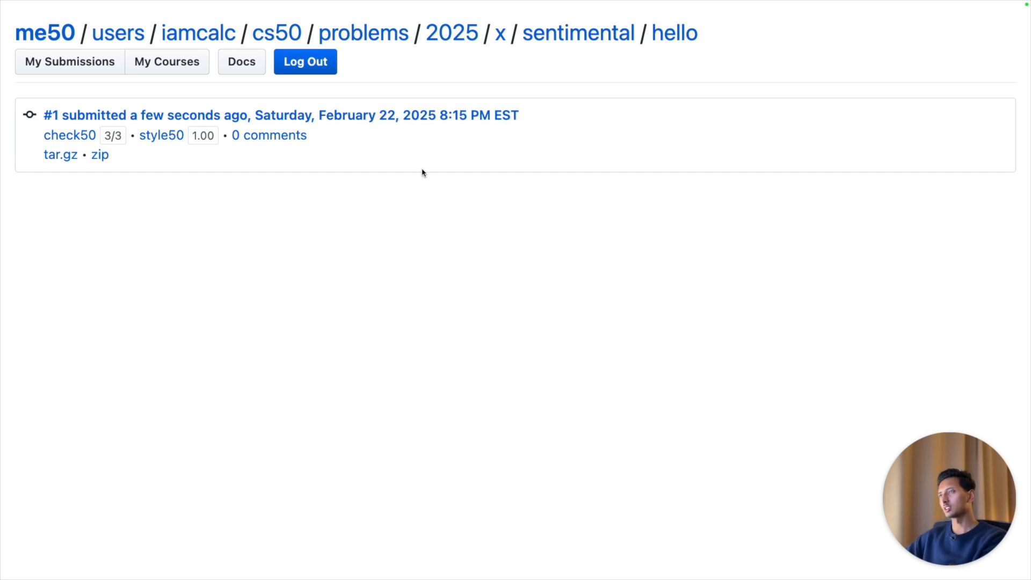